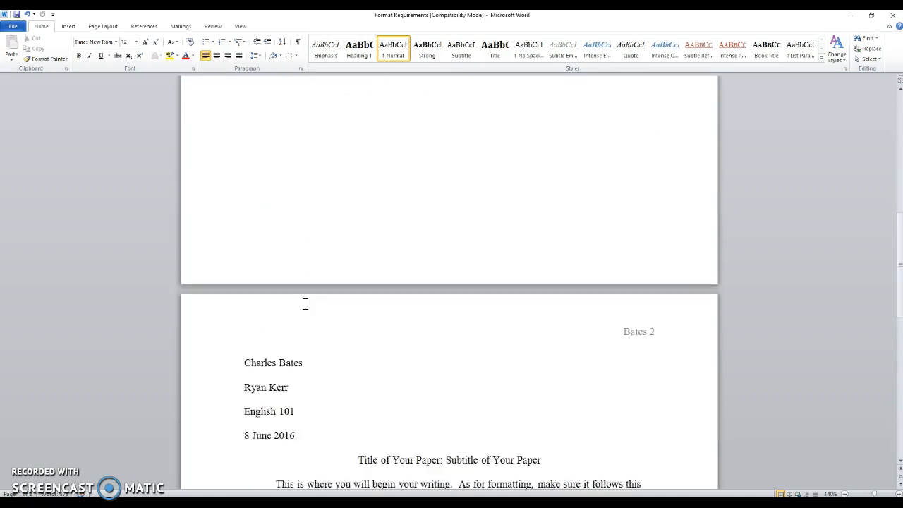
- Set the blank document's font to Times New Roman, size 12, and return to the page
scroll("down", 3)
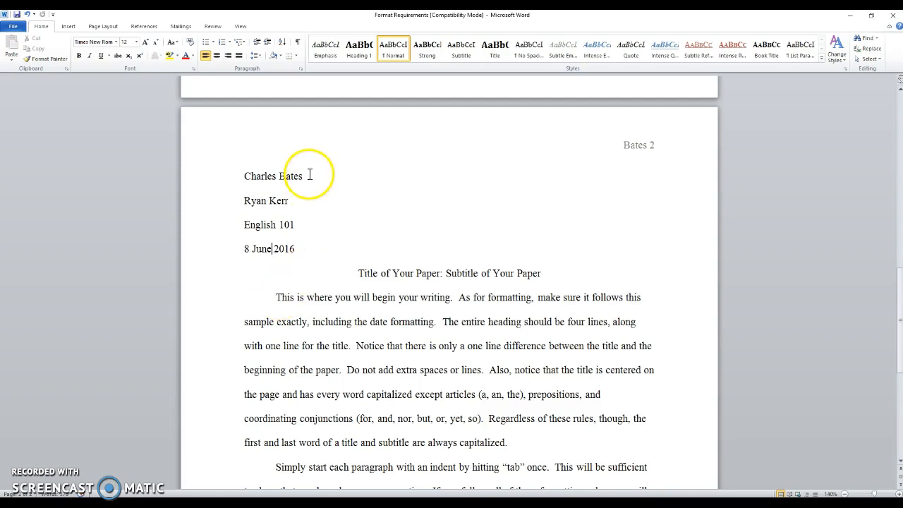
mouse_move(172, 178)
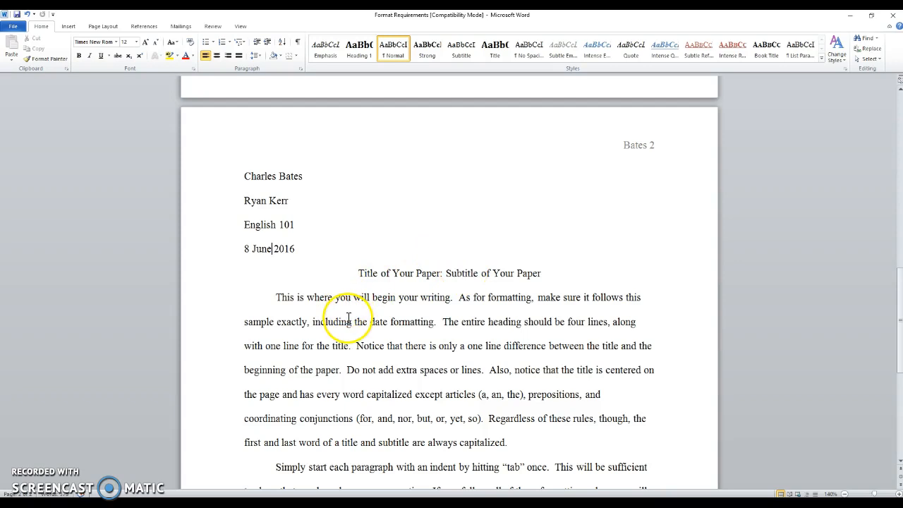
mouse_move(644, 152)
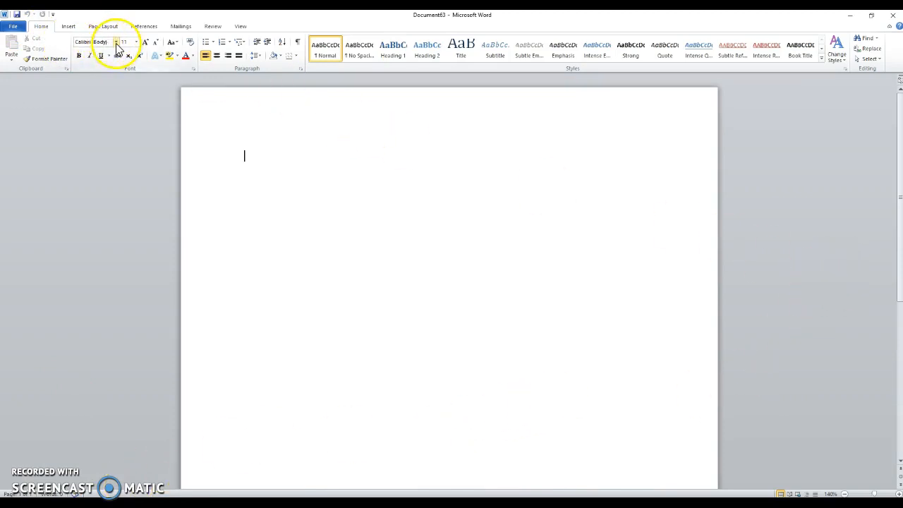
mouse_move(99, 42)
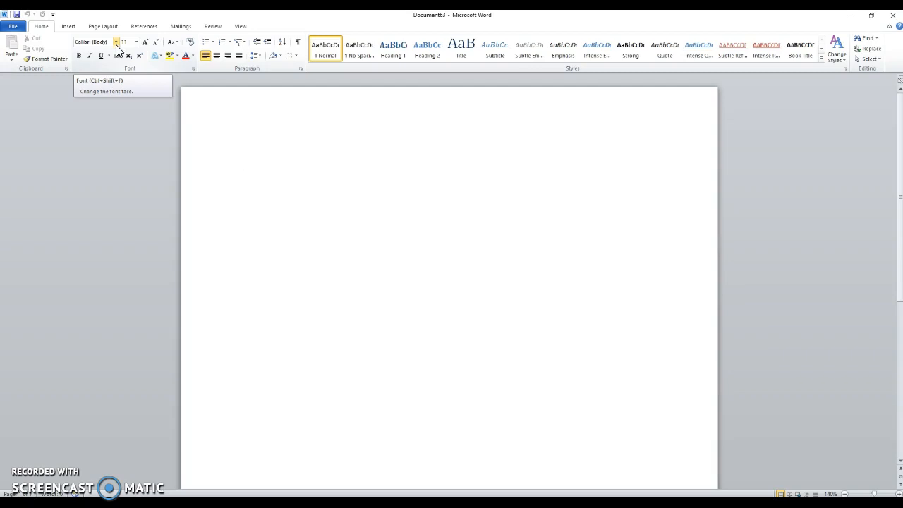
left_click(134, 42)
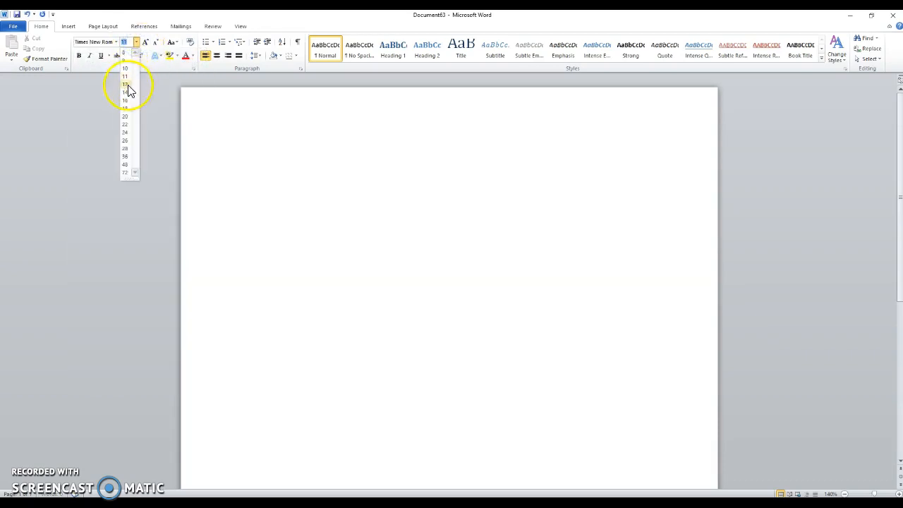
left_click(126, 84)
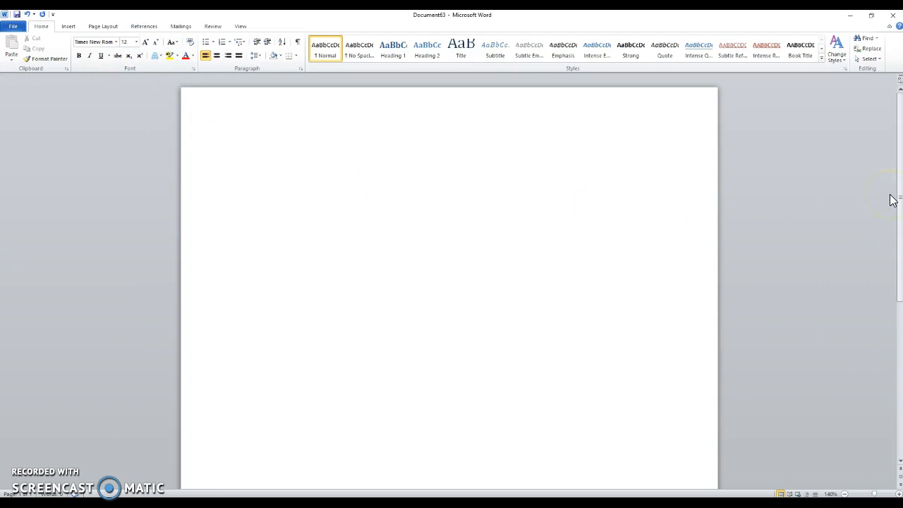
left_click(244, 156)
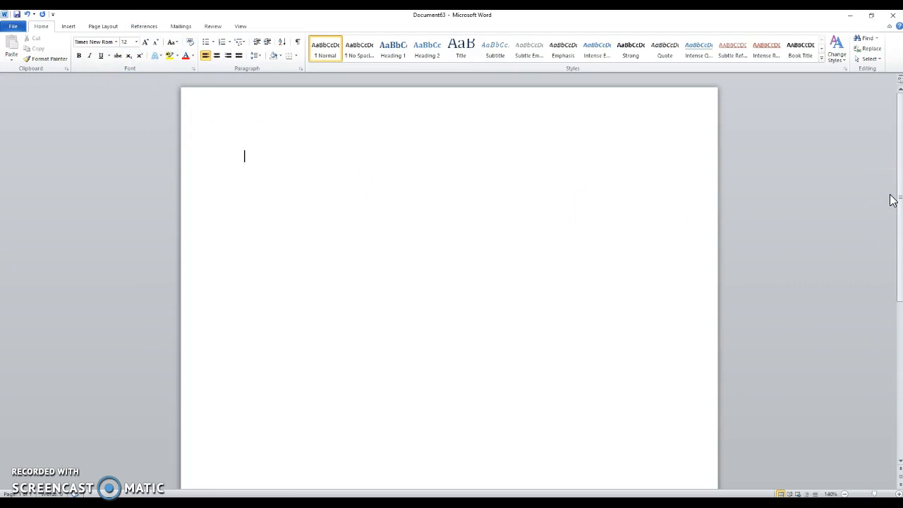
type("Charles Bates")
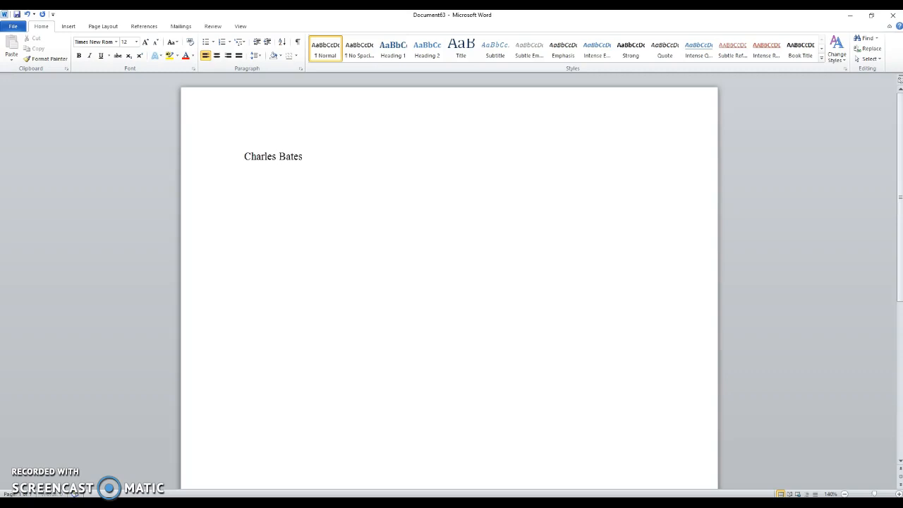
left_click(304, 155)
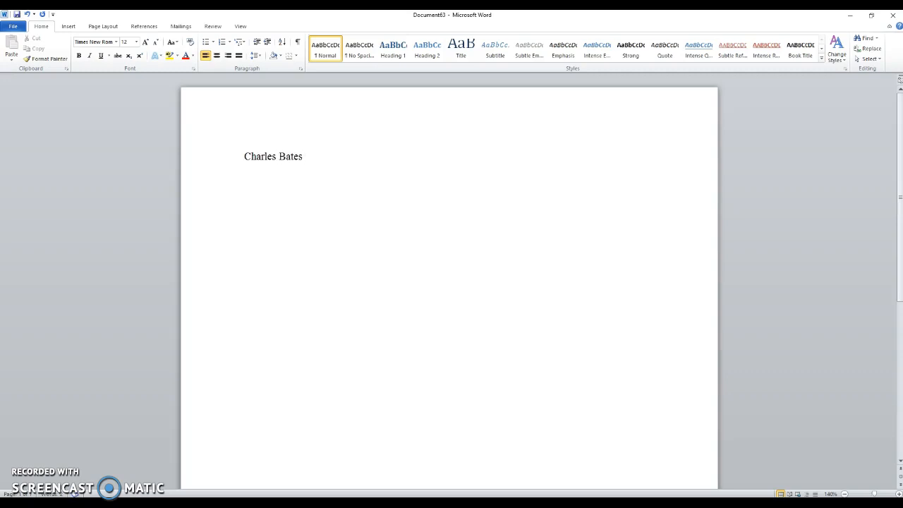
type("Ryan Kerr")
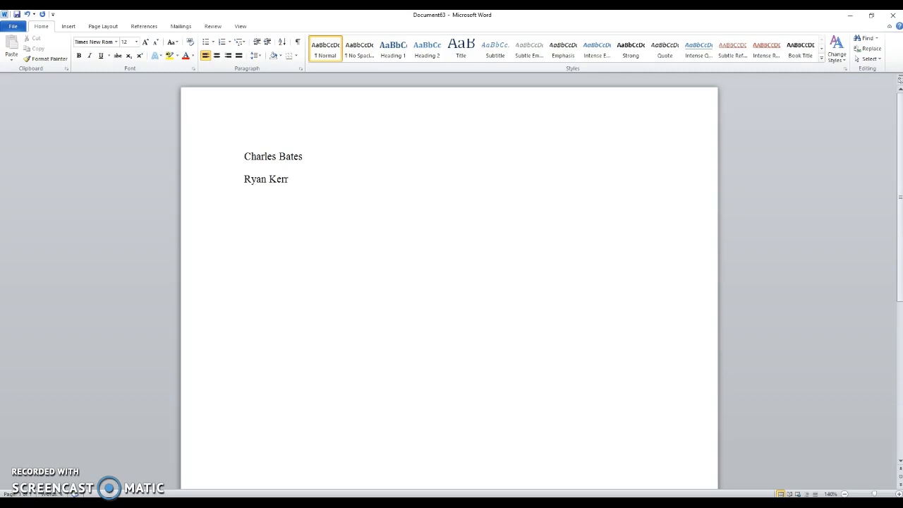
type("English 101")
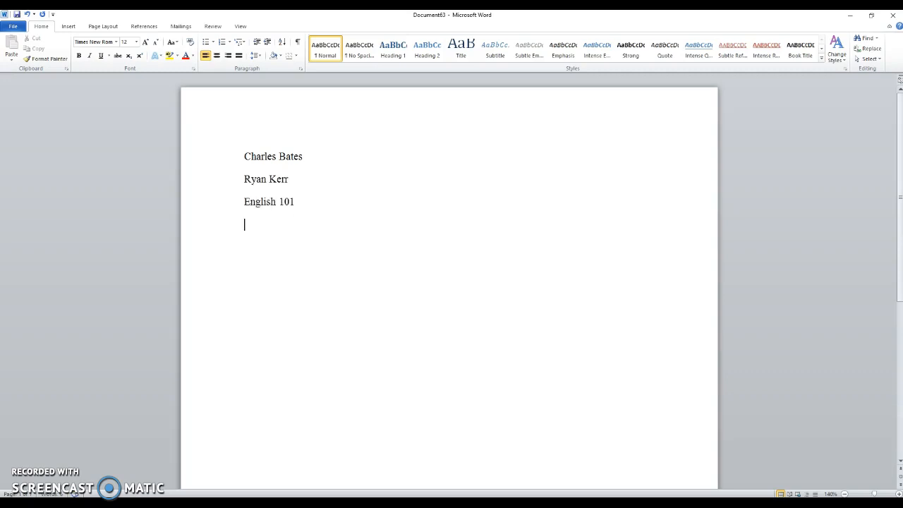
type("8 June 201")
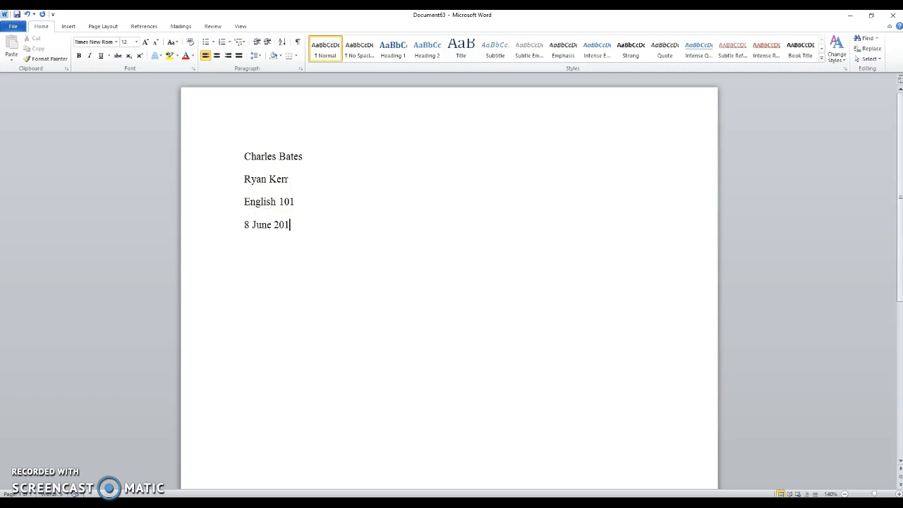
type("6")
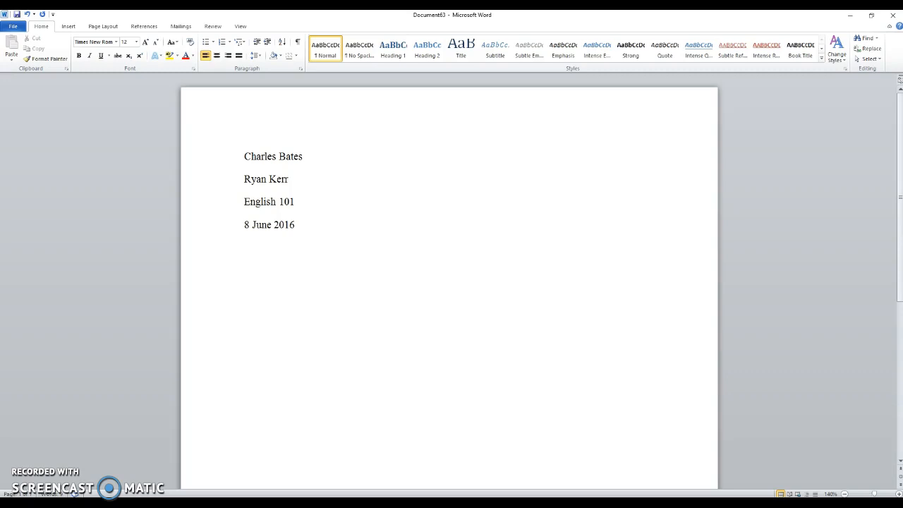
- Add the centered title 'The Trouble with Apostrophes' on a new line below the date
key("enter")
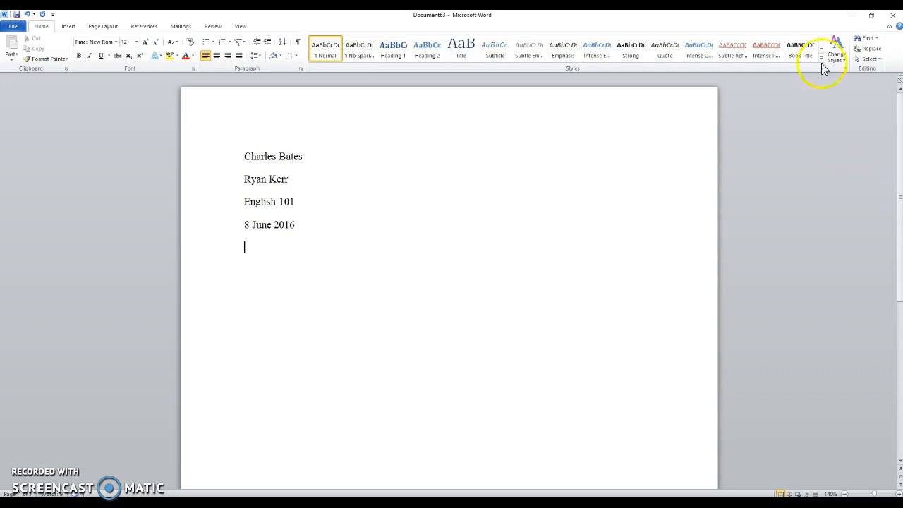
mouse_move(220, 56)
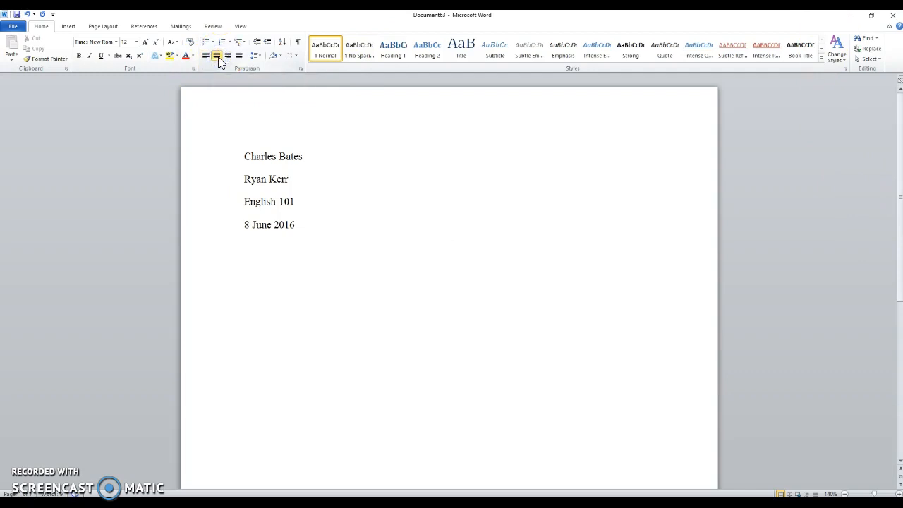
left_click(449, 247)
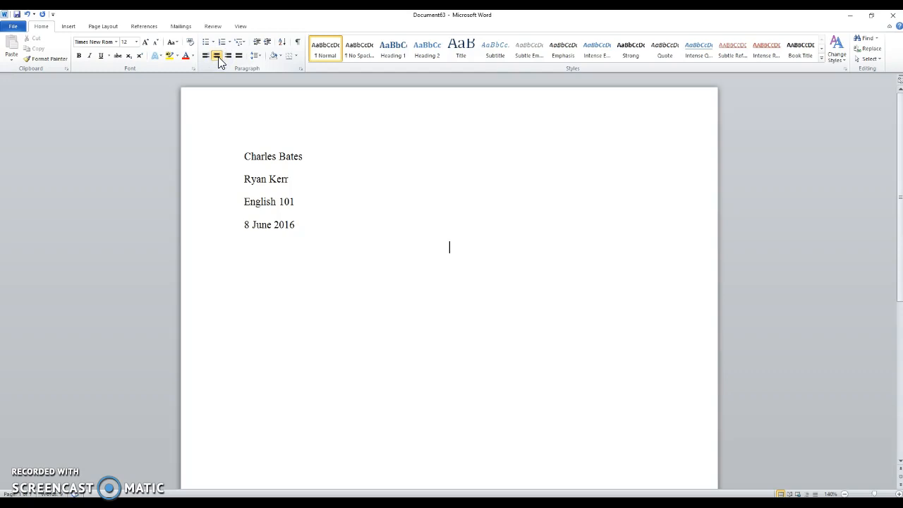
type("WEa")
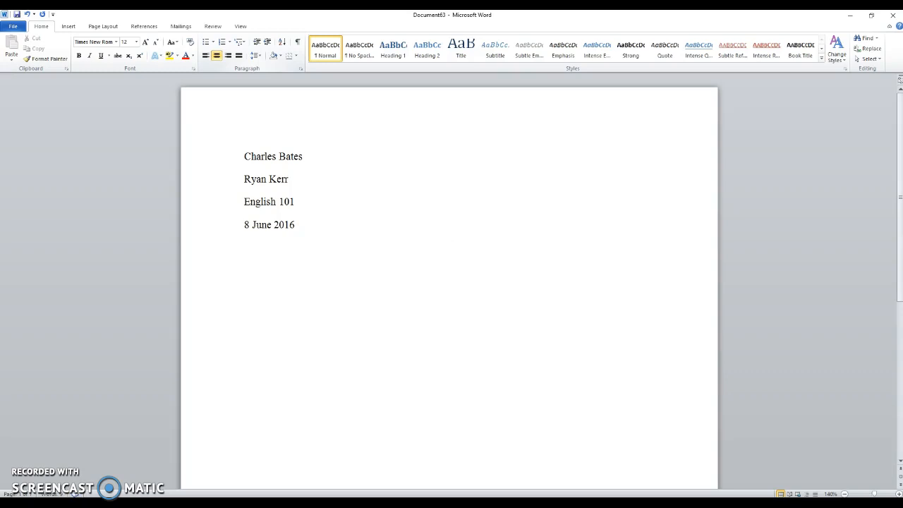
type("The")
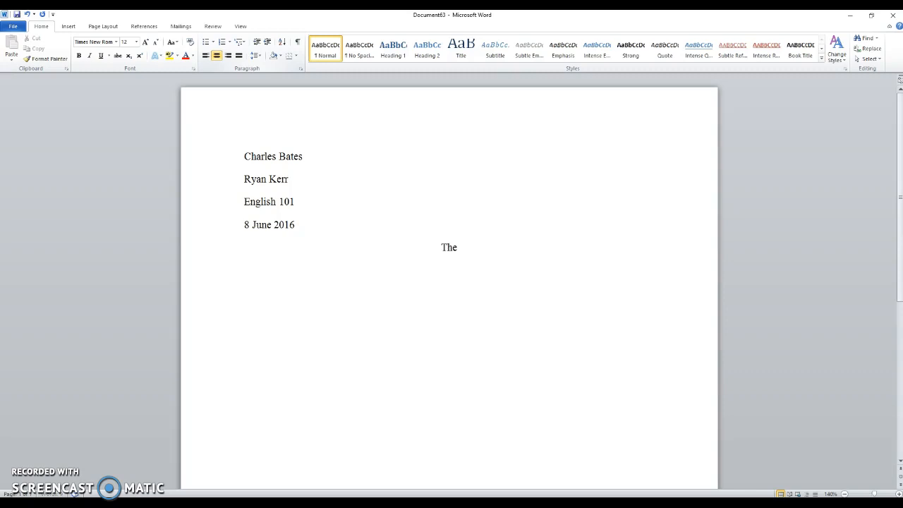
type("Trouble with")
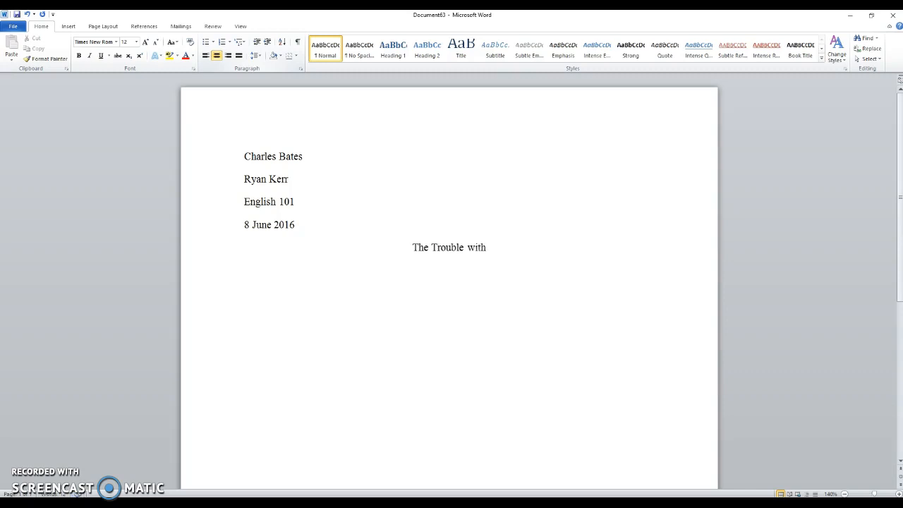
type("Apostrophes")
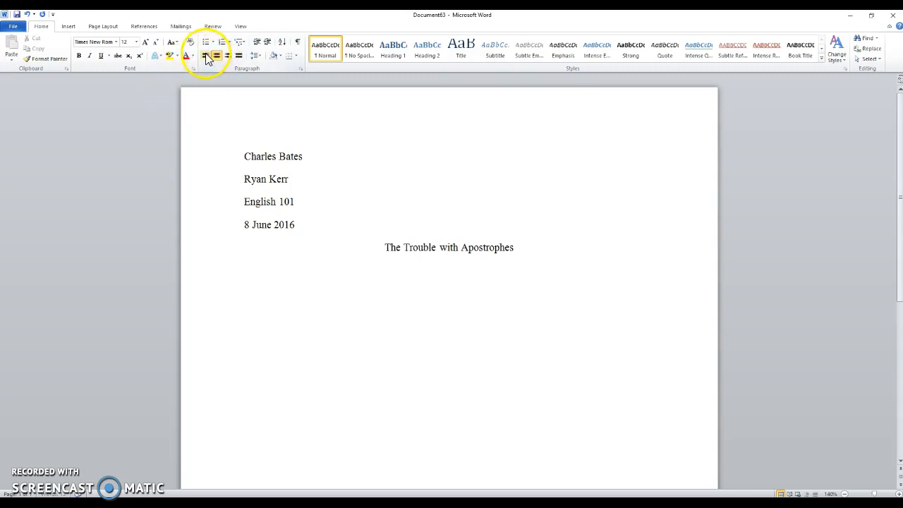
- Start the left-aligned, indented body paragraph reading 'Start my essay…'
left_click(204, 57)
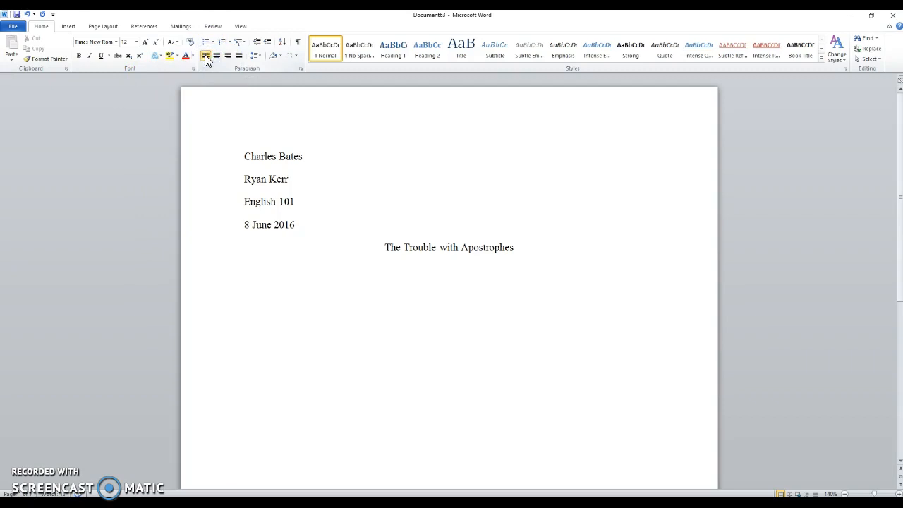
type("Start my essay…")
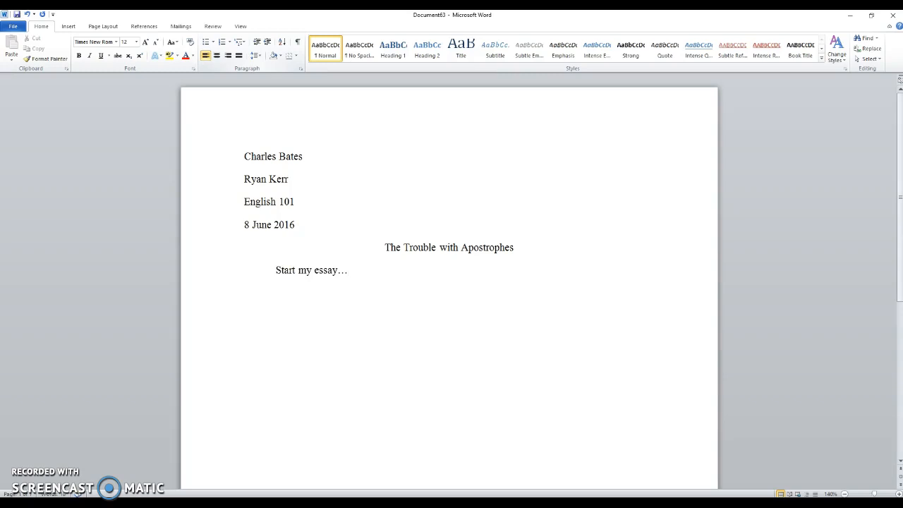
- Enter the page header and type the right-aligned surname Bates
left_click(347, 270)
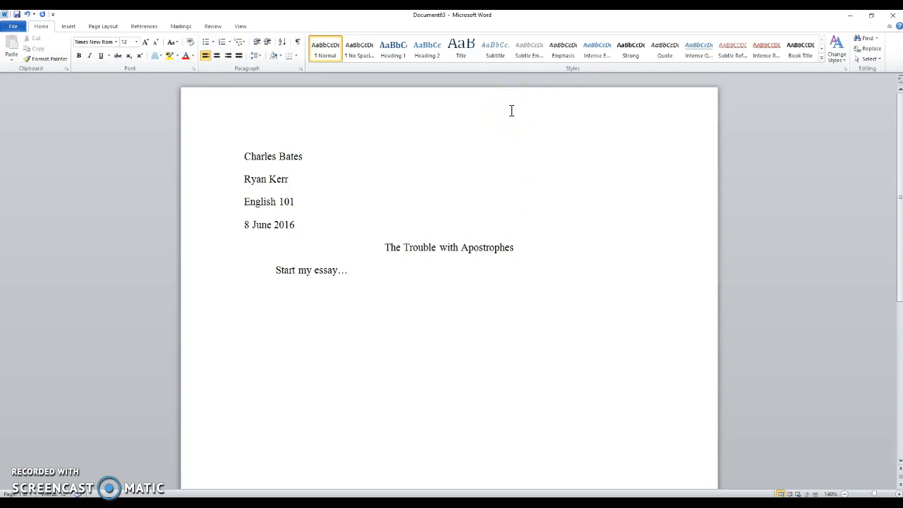
double_click(511, 113)
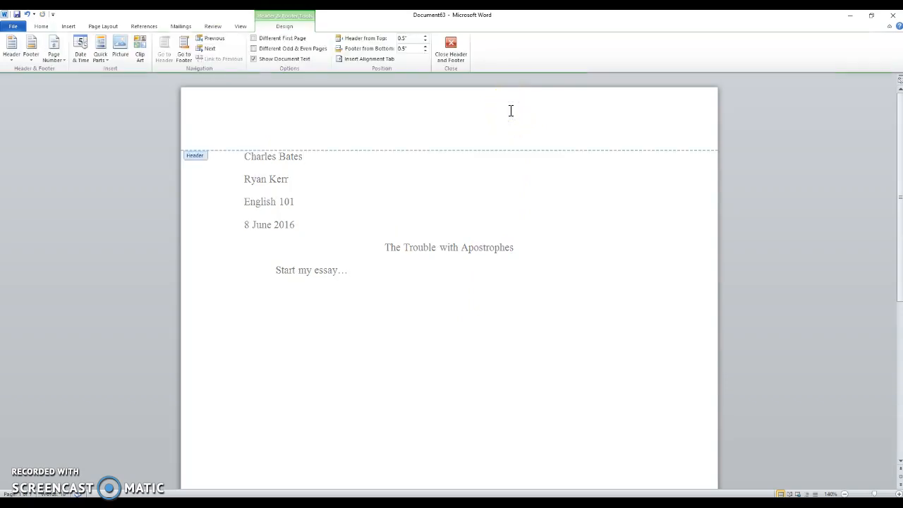
left_click(244, 124)
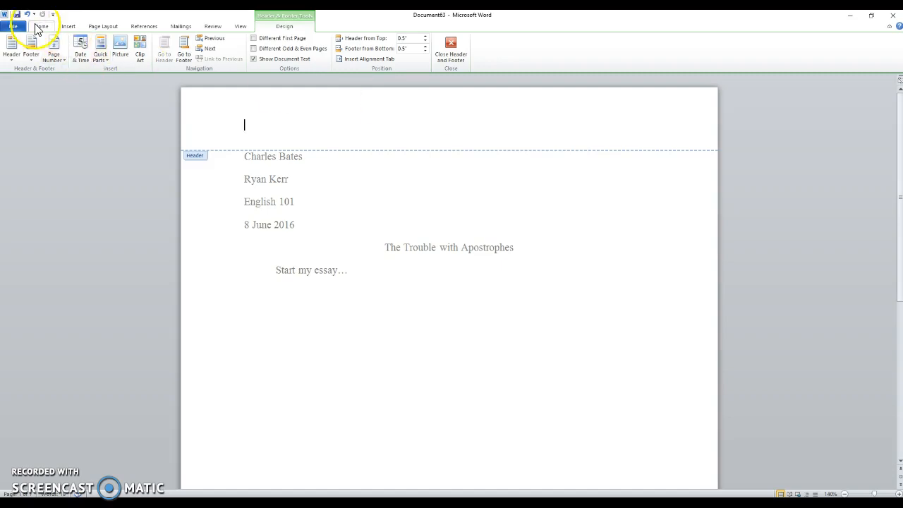
left_click(43, 26)
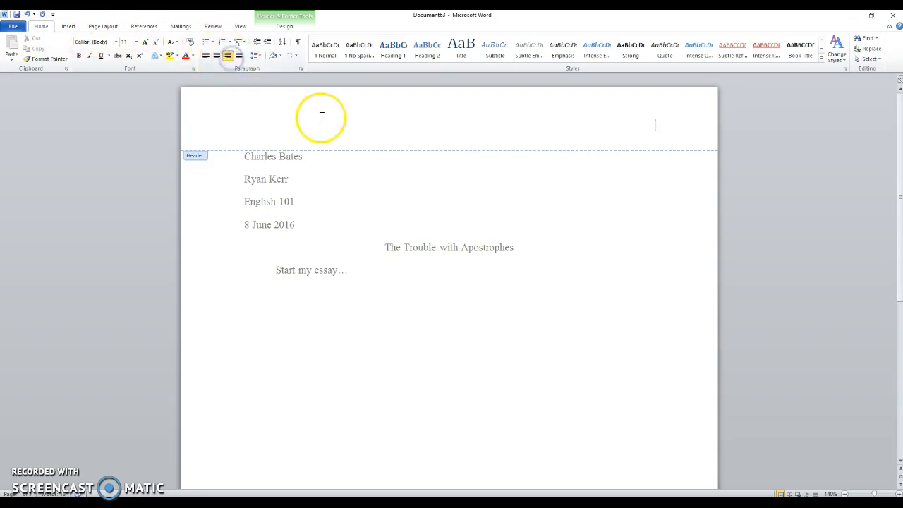
type("Bates")
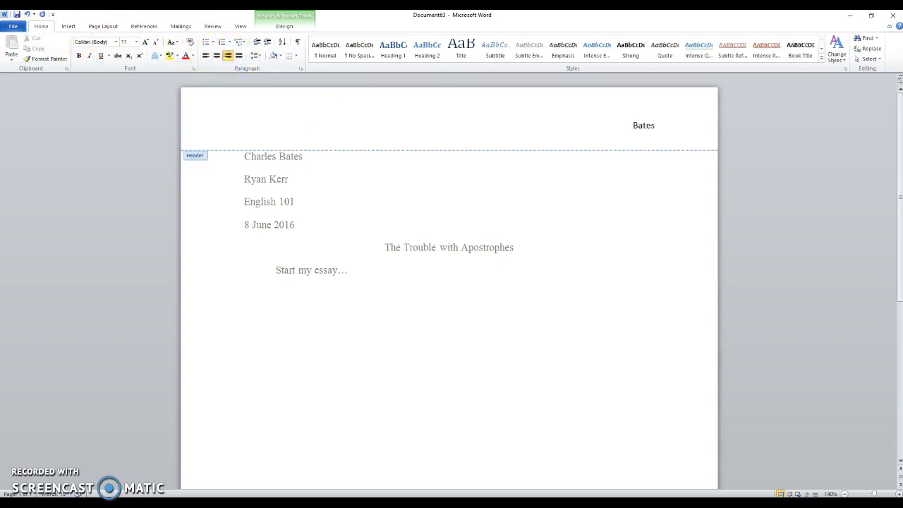
- Set Bates in Times New Roman 12 and add a trailing 1 after it
left_click(655, 124)
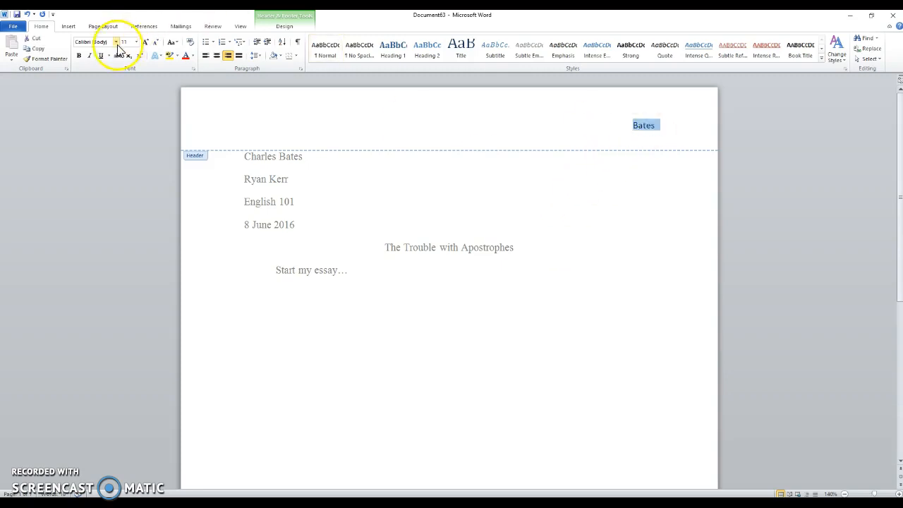
left_click(135, 42)
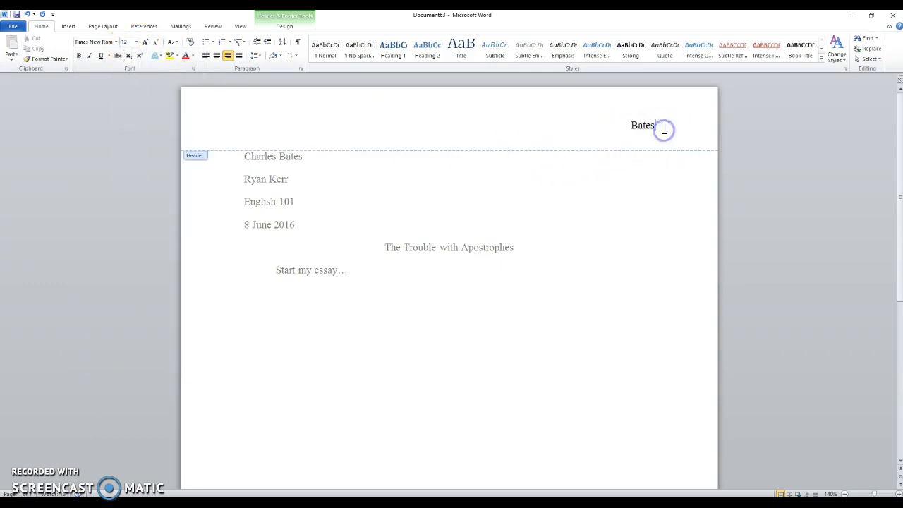
left_click(659, 126)
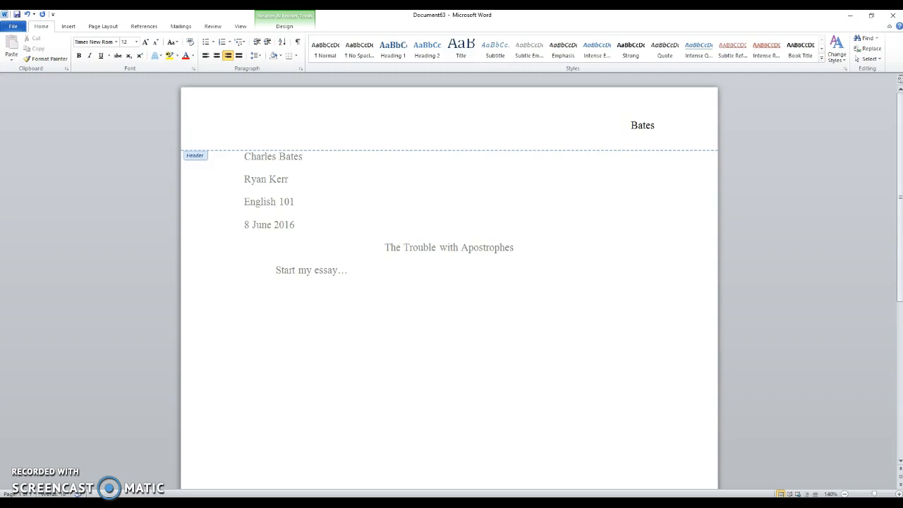
type("1")
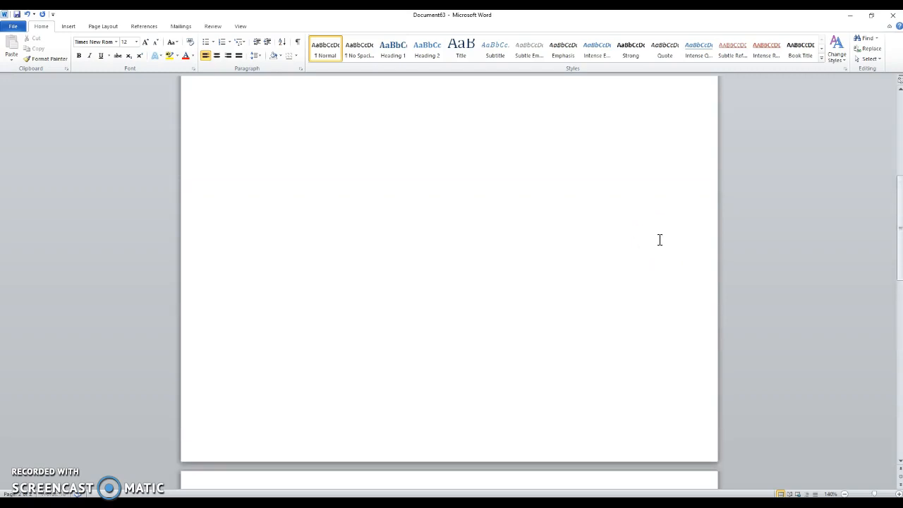
- Reopen the header after Bates and bring up the Page Number options
double_click(655, 126)
type("Bates")
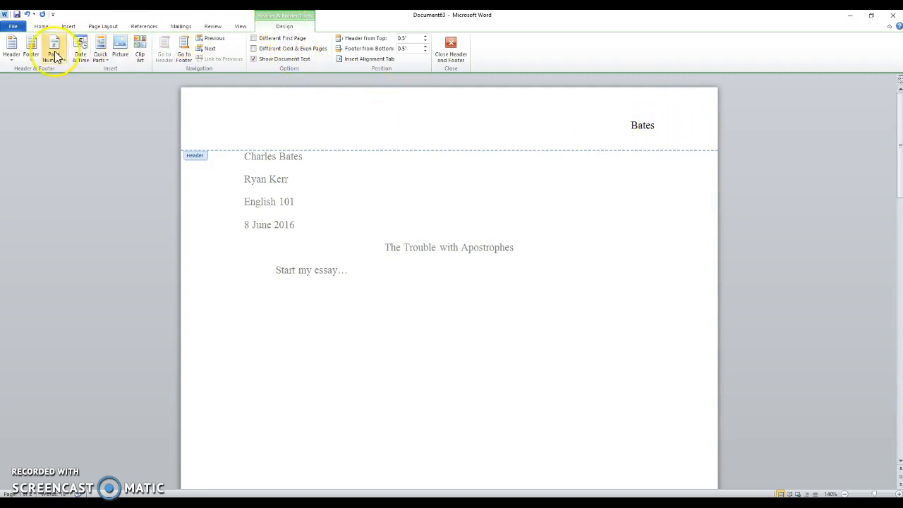
left_click(53, 50)
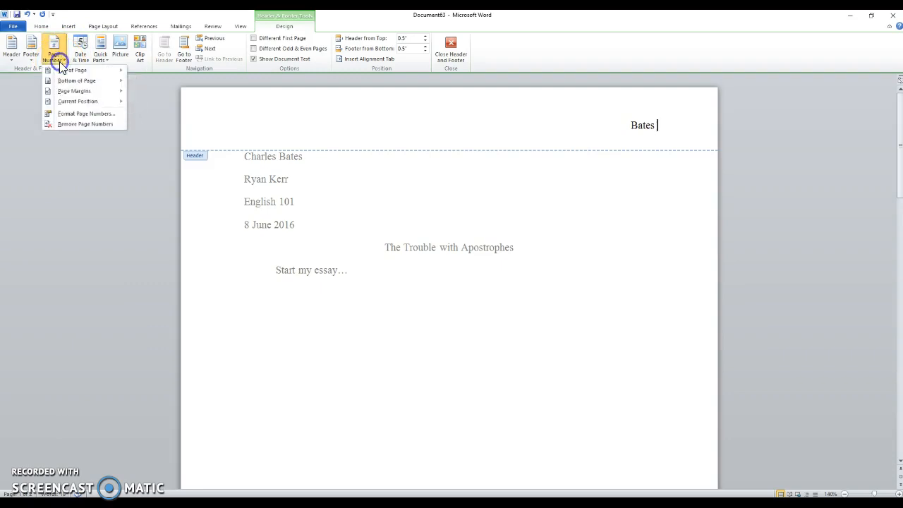
mouse_move(71, 90)
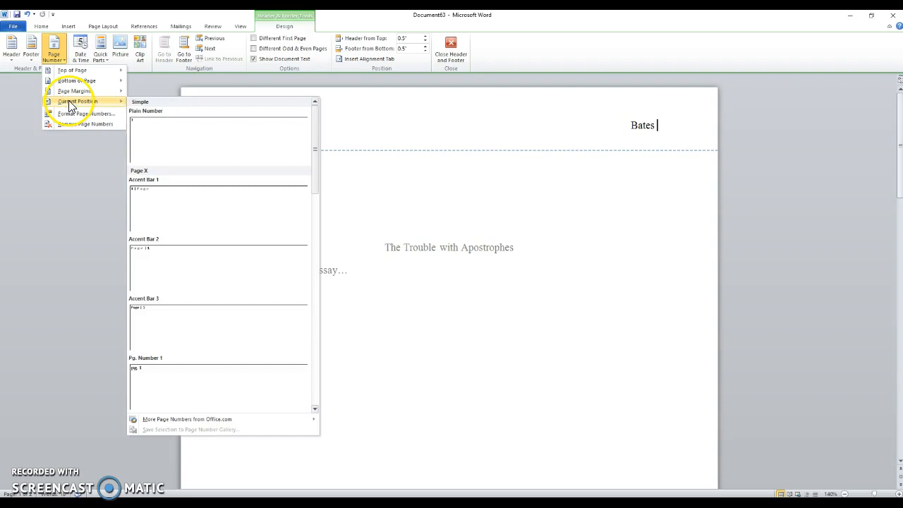
mouse_move(158, 134)
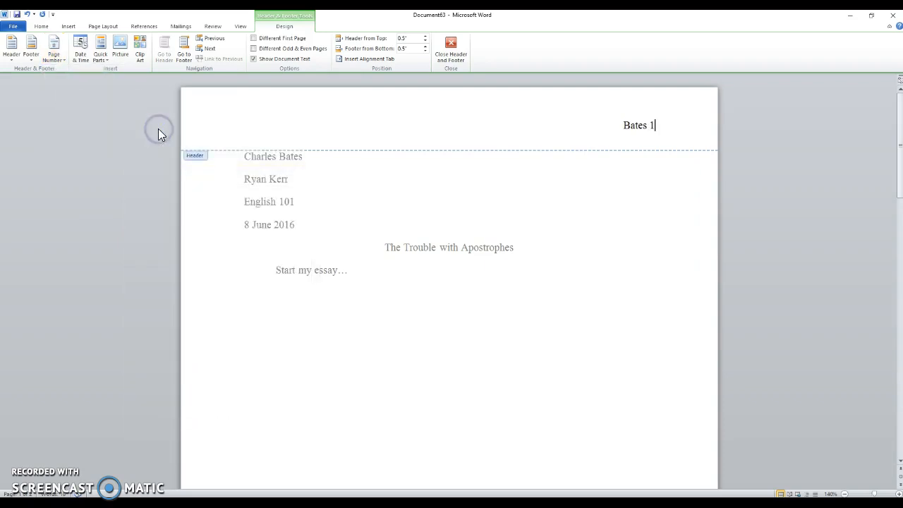
mouse_move(225, 197)
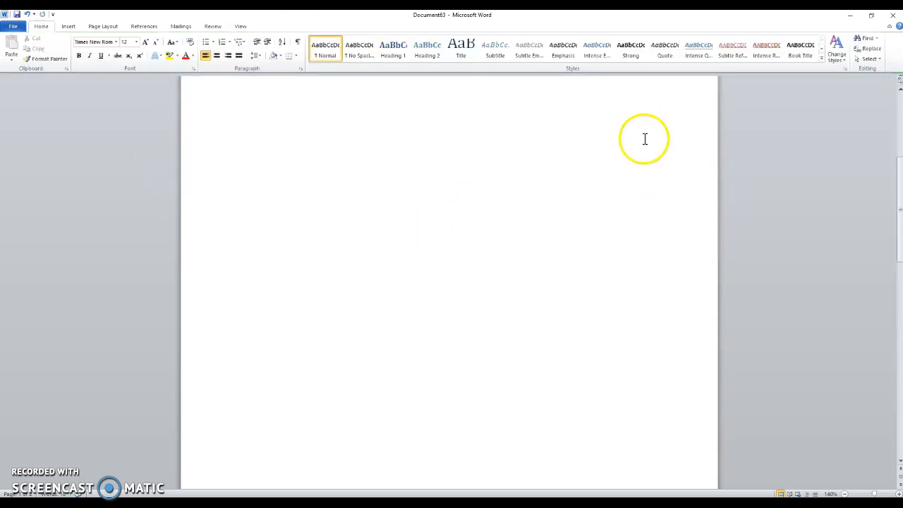
- Scroll down to check that page two's header reads Bates 2
scroll("down", 3)
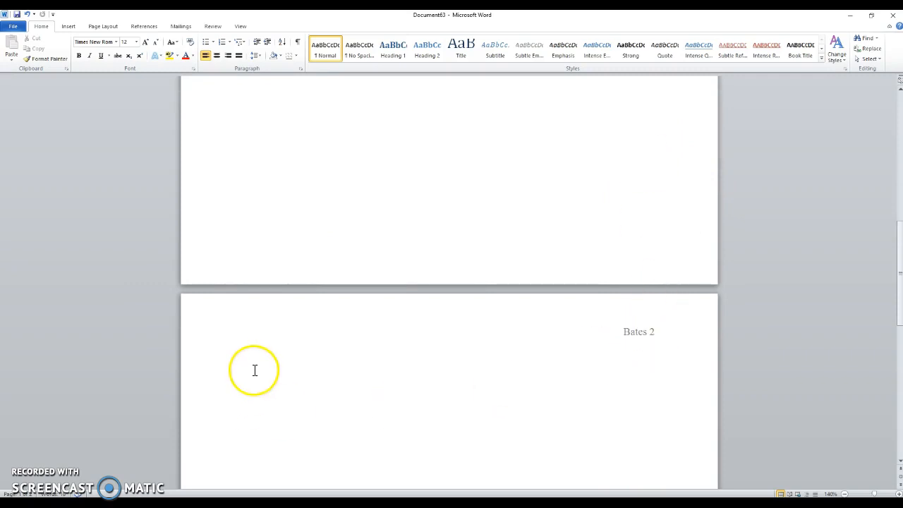
mouse_move(333, 284)
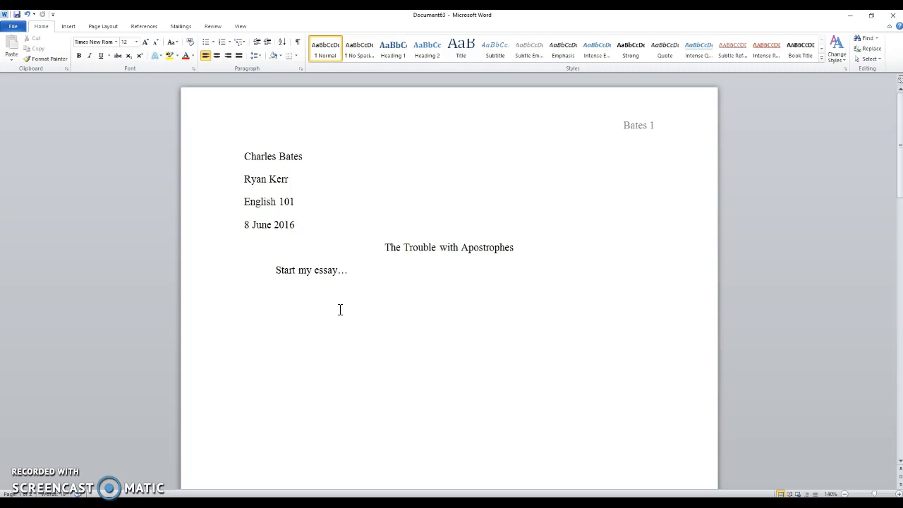
mouse_move(257, 316)
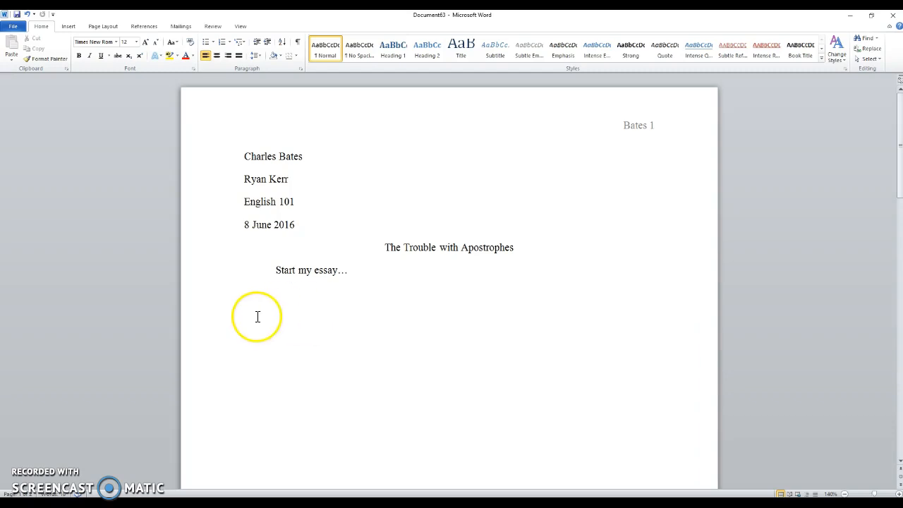
mouse_move(30, 480)
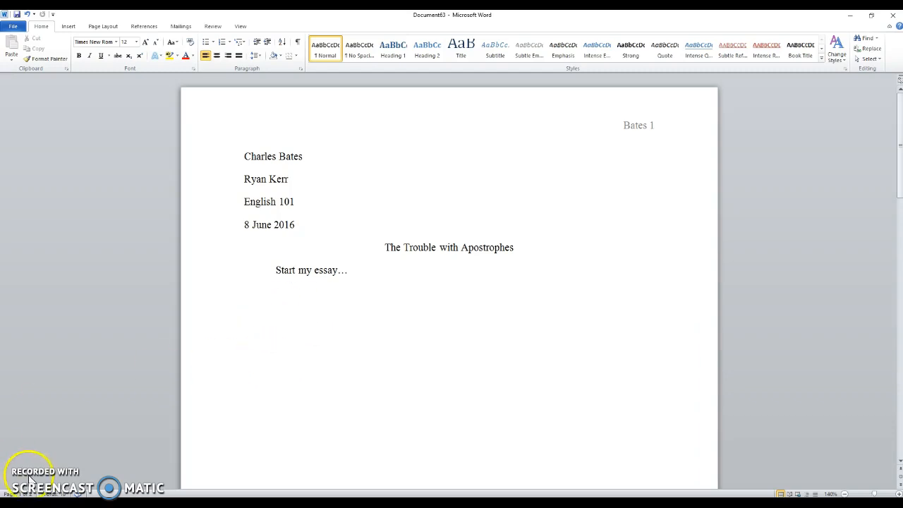